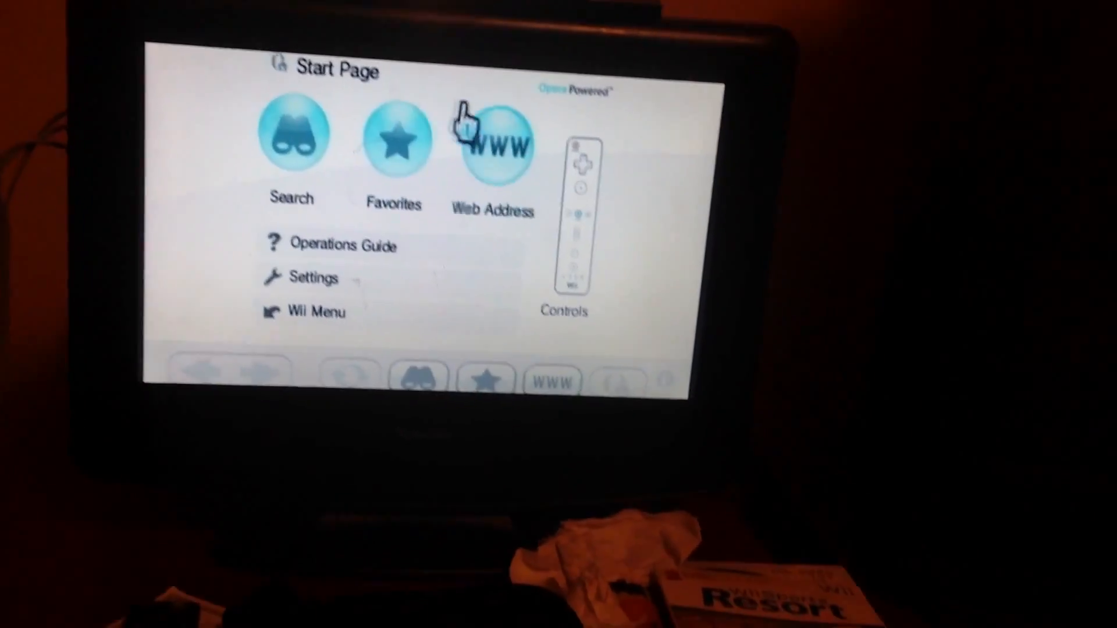
Step: Bring up the WWW web address entry with its on-screen keyboard from the Start Page
left_click(494, 139)
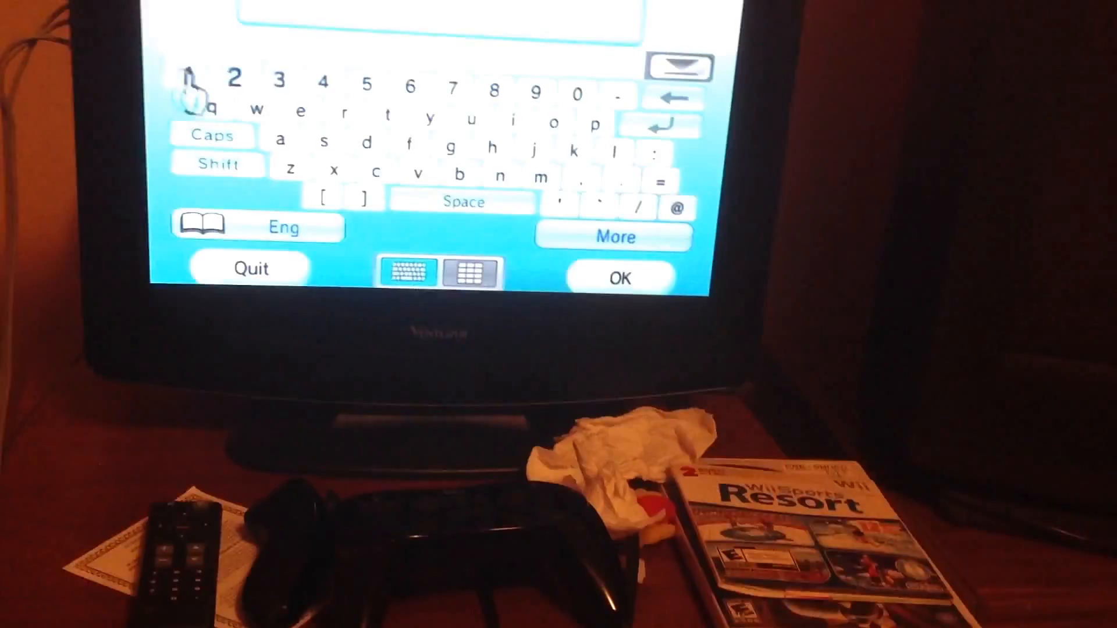